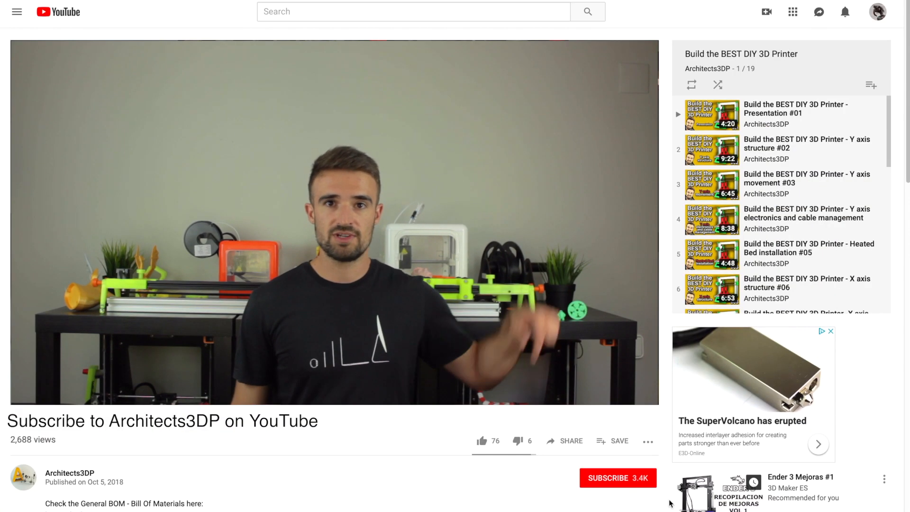
pyautogui.click(616, 478)
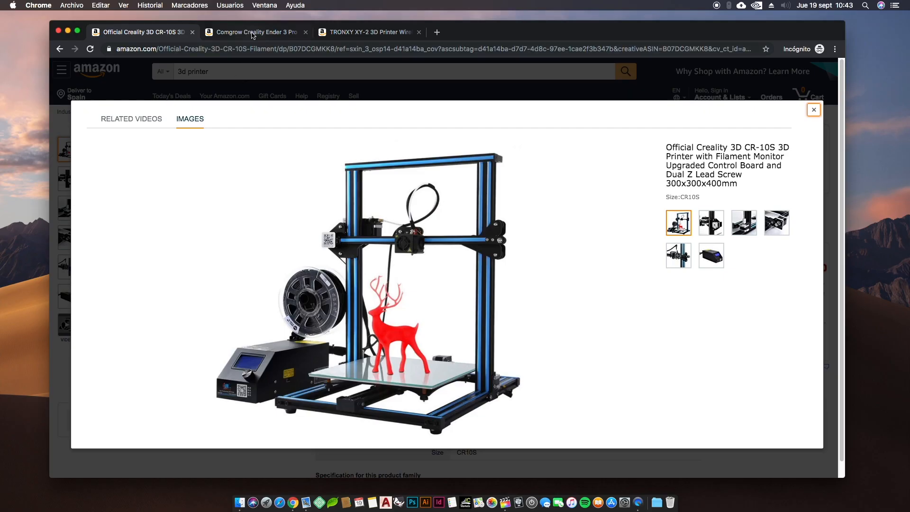
pyautogui.click(368, 32)
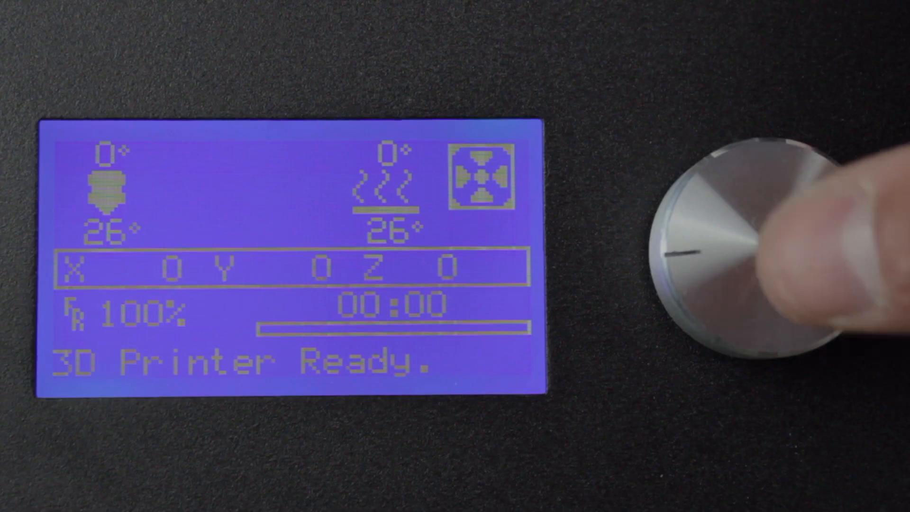
pyautogui.click(749, 238)
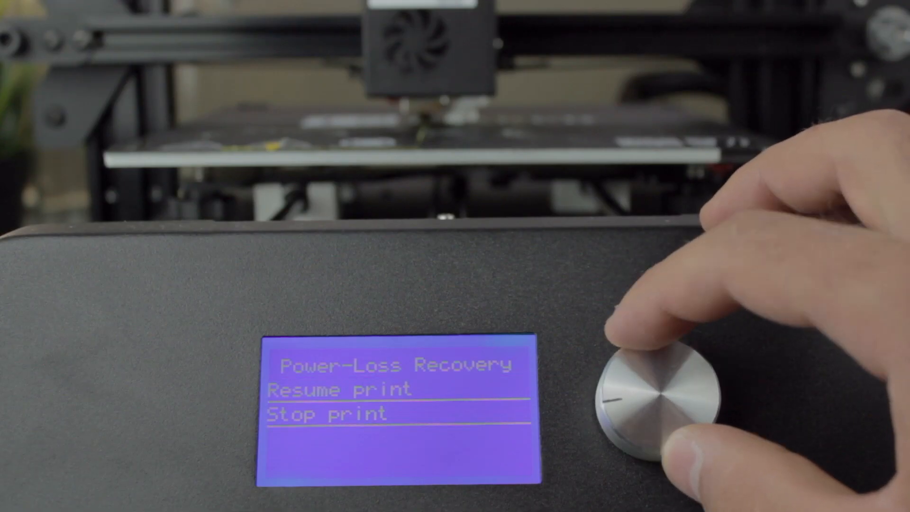
pyautogui.click(667, 383)
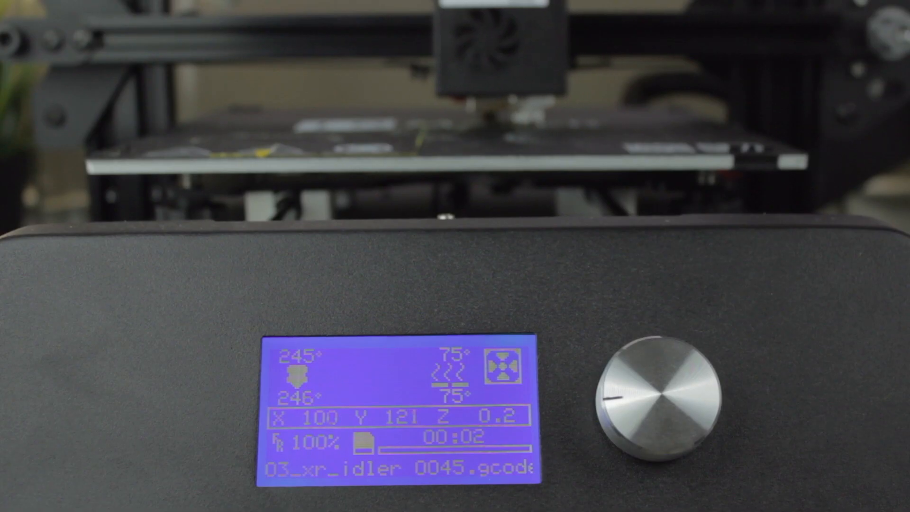
pyautogui.click(661, 394)
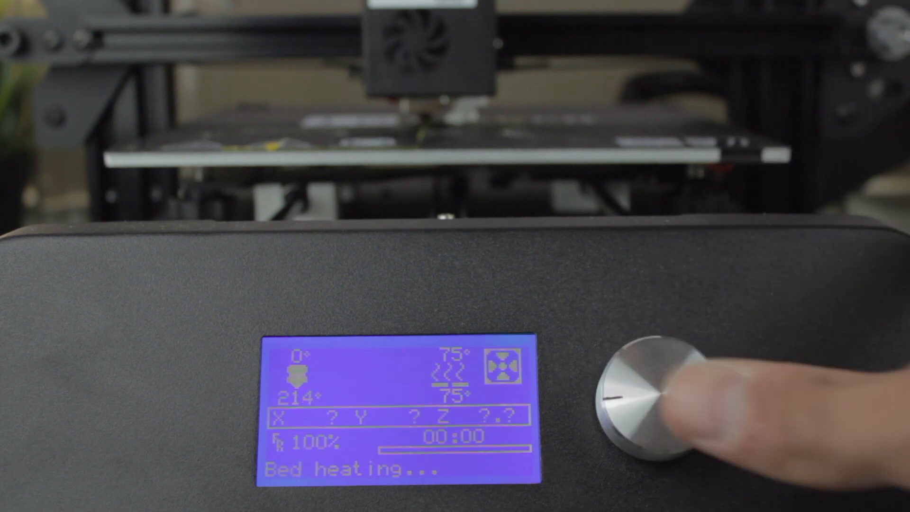